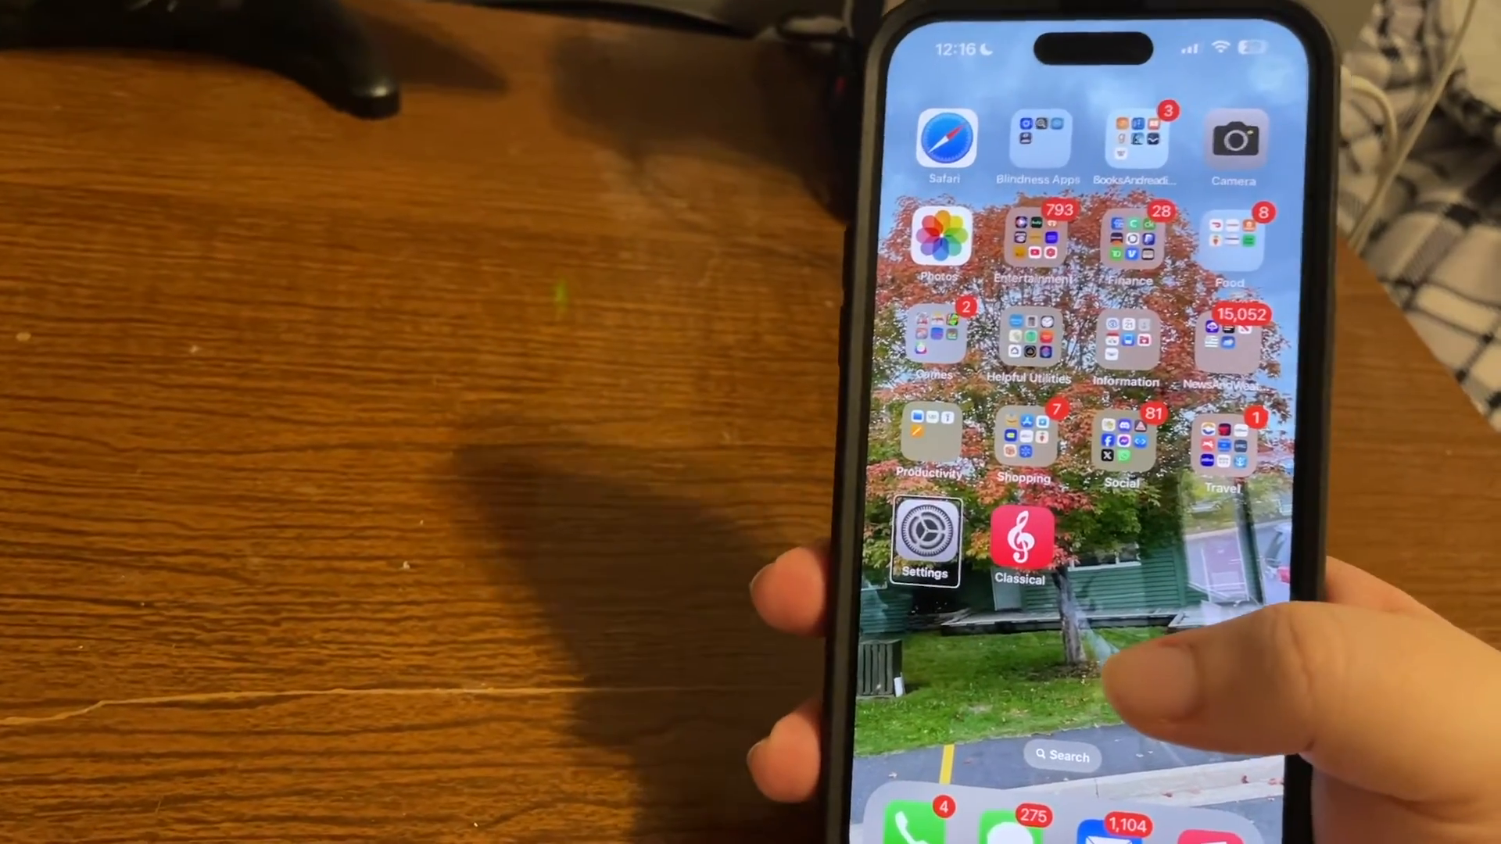
Launch Settings from the Home Screen, landing on its main list with General focused
click(926, 536)
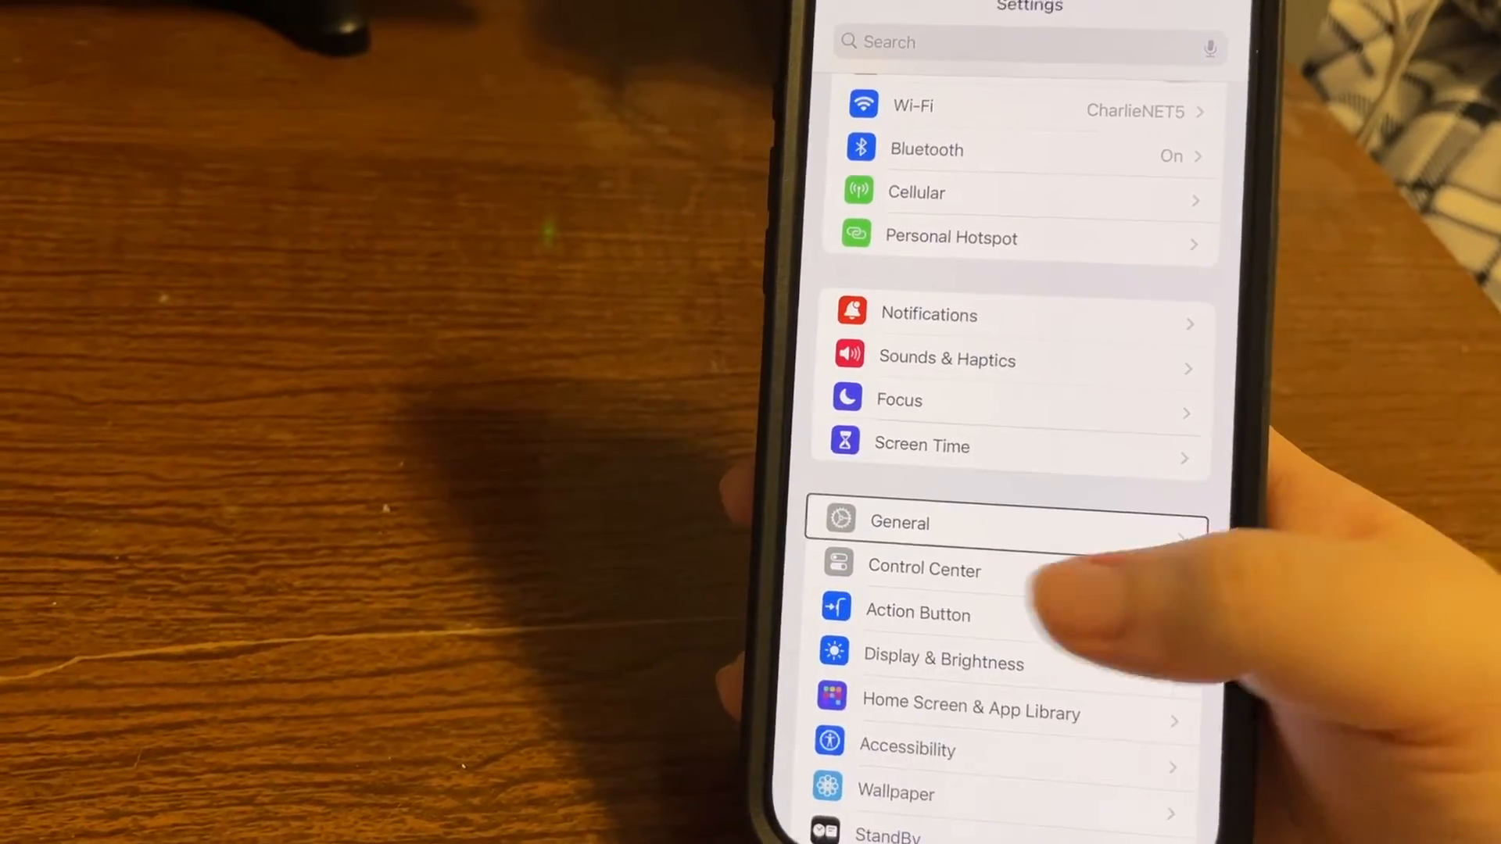
Go into the Action Button page, where Camera is the selected action
click(1015, 613)
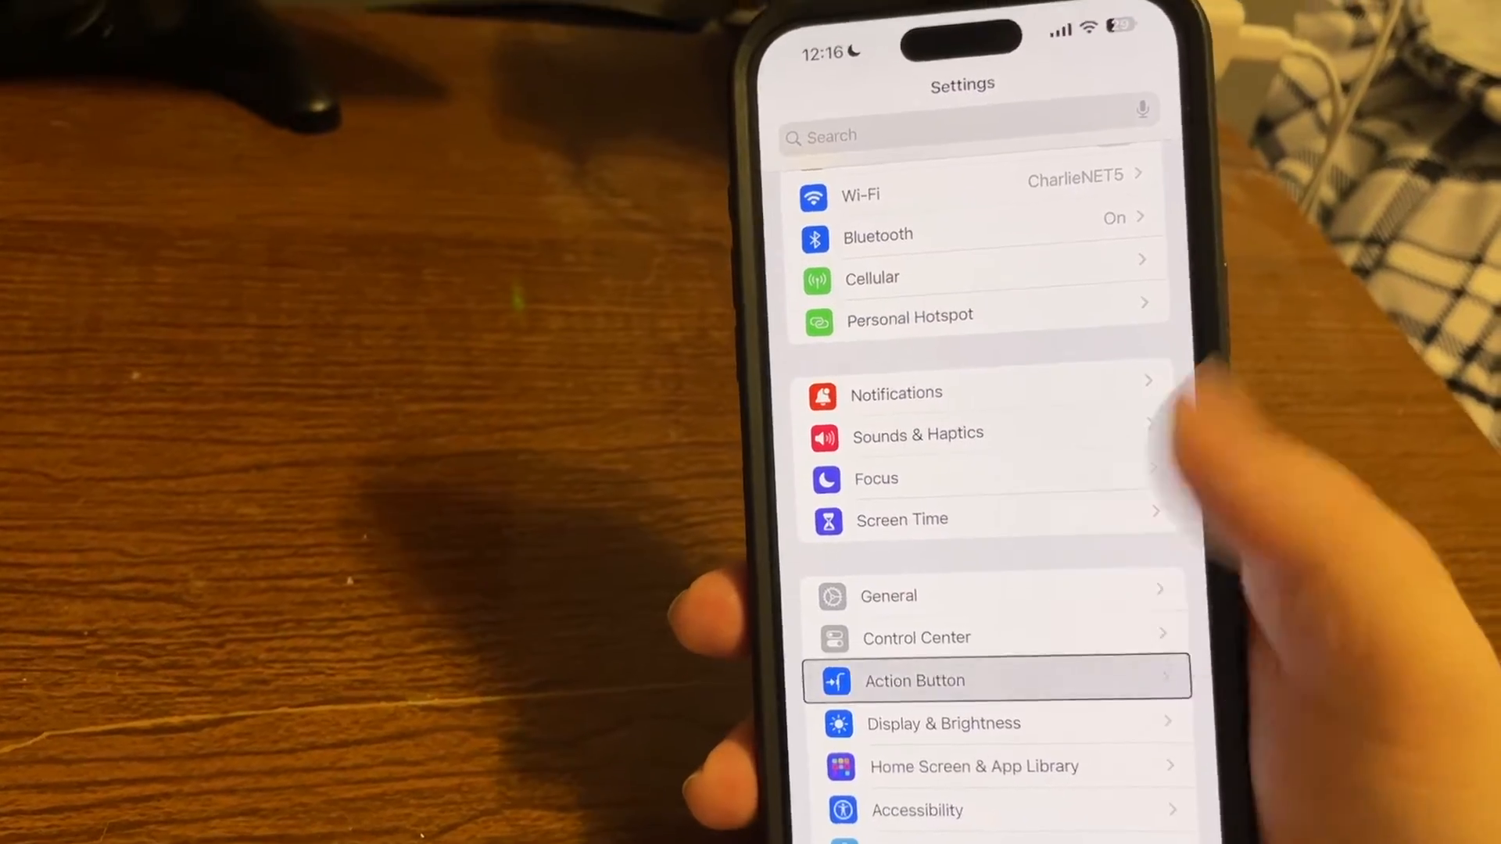
click(915, 680)
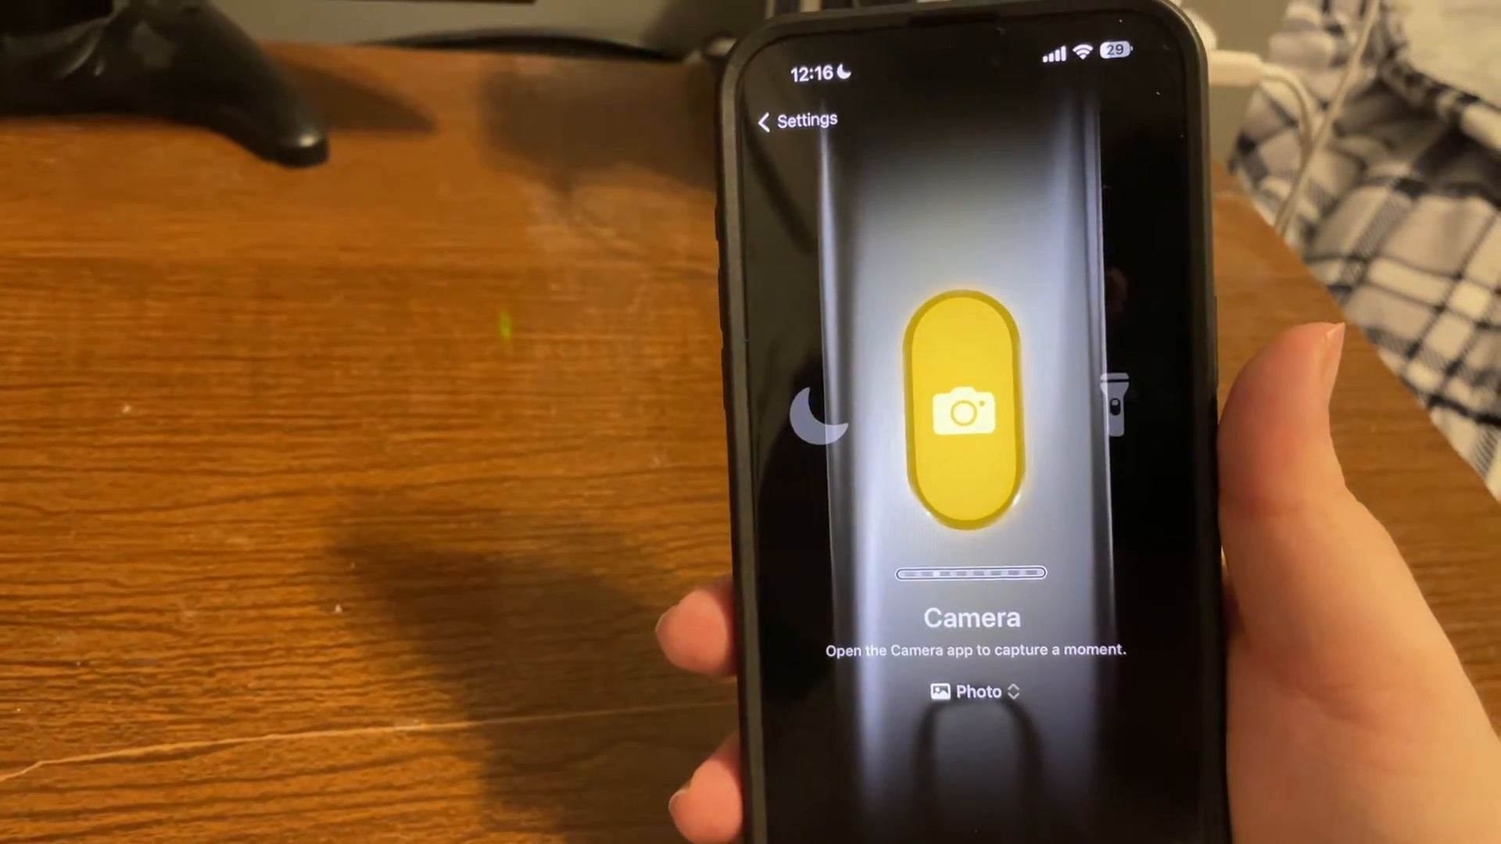